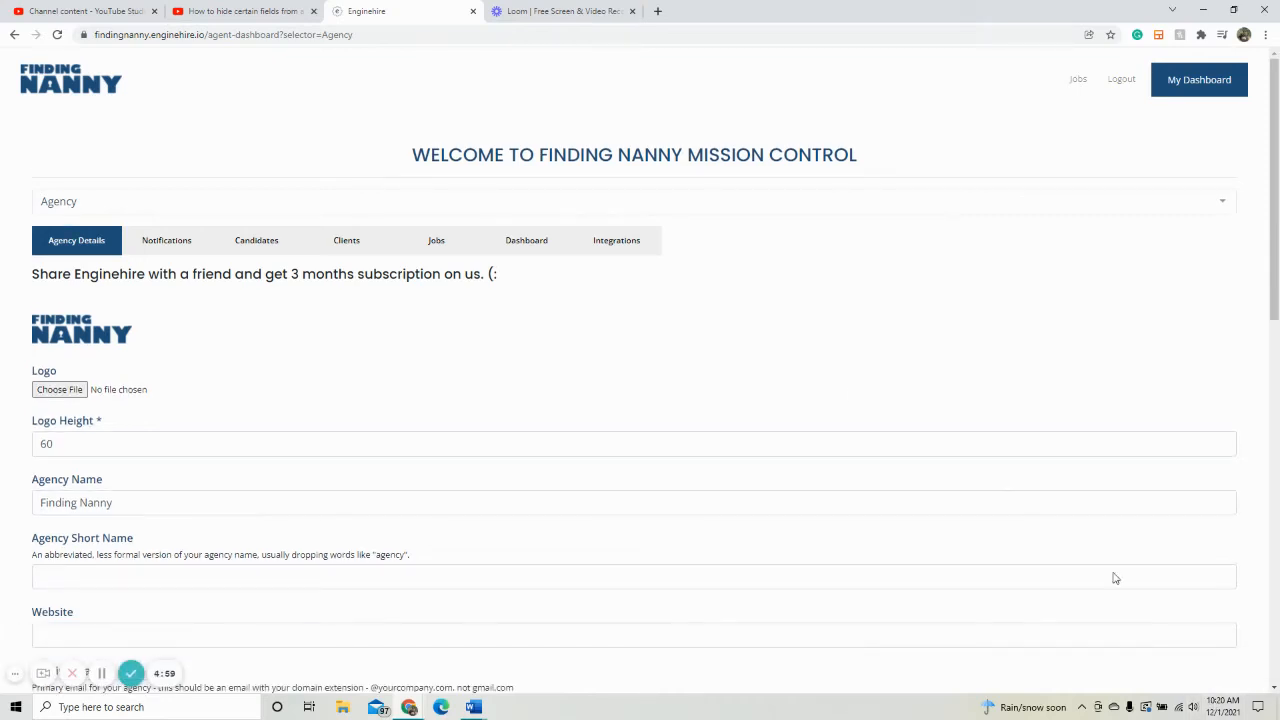
{"action": "mouse_move", "coordinate": [816, 374]}
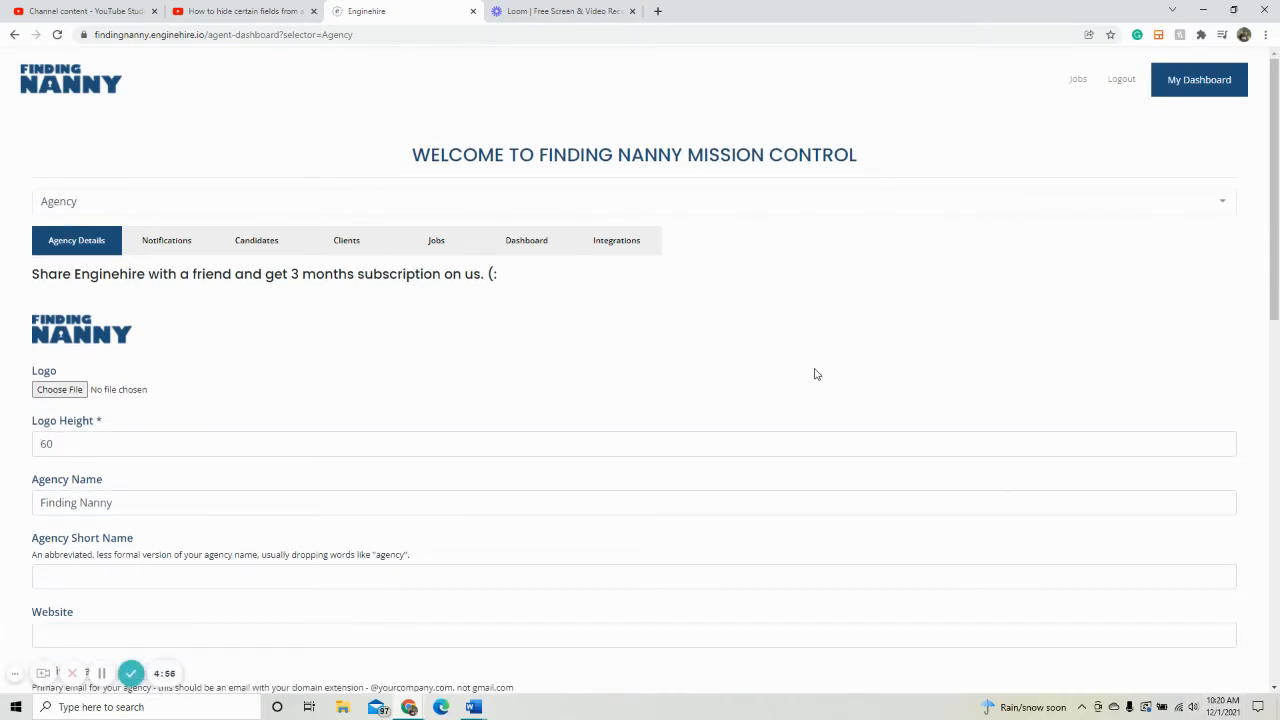
{"action": "mouse_move", "coordinate": [543, 220]}
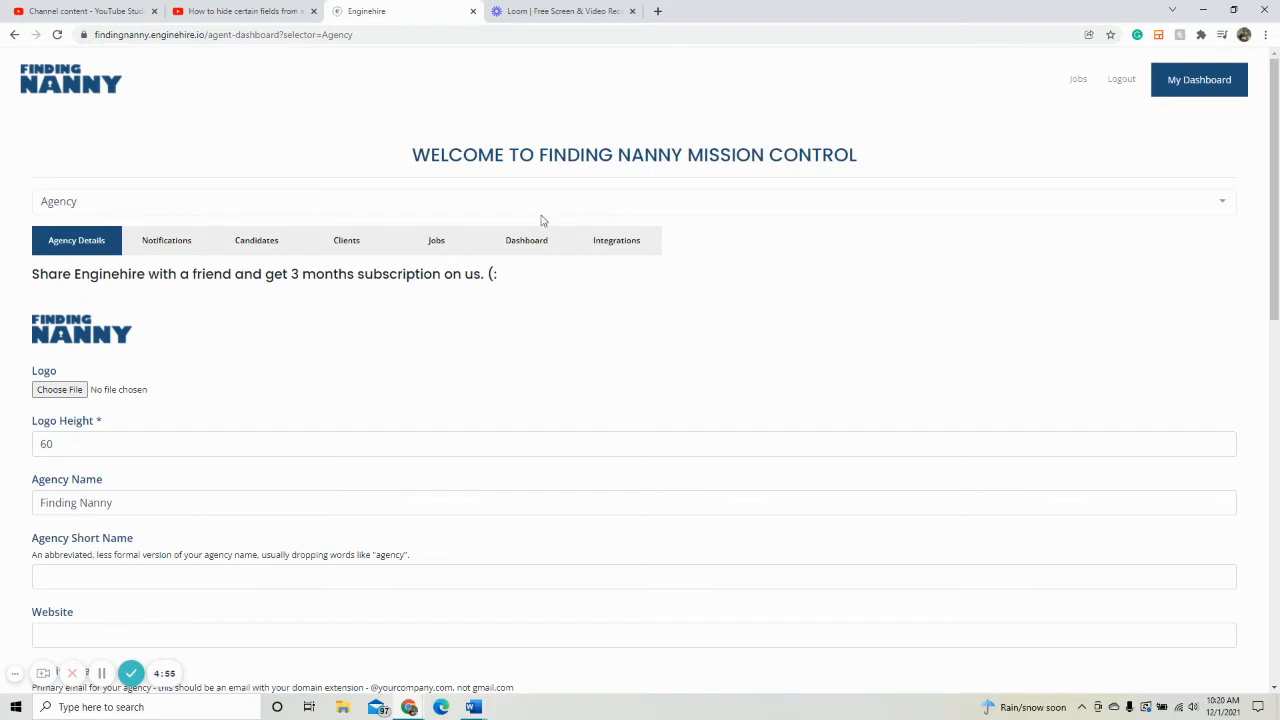
{"action": "mouse_move", "coordinate": [725, 179]}
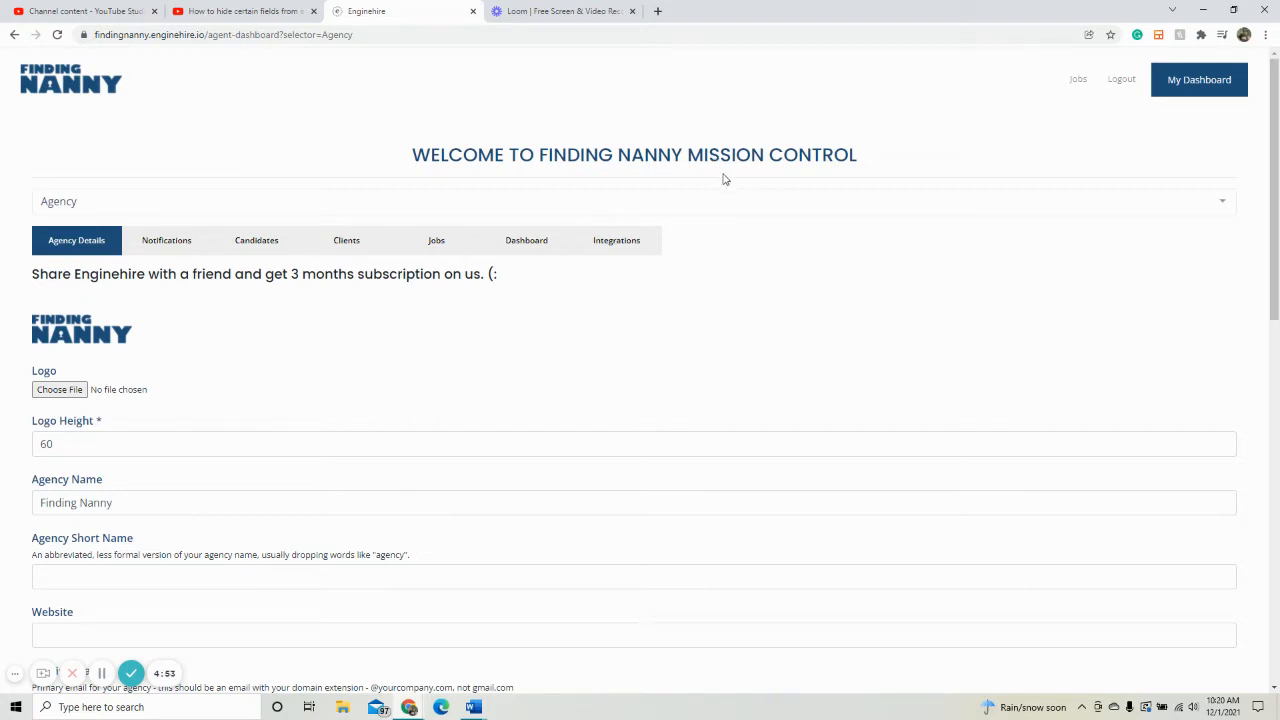
{"action": "mouse_move", "coordinate": [155, 207]}
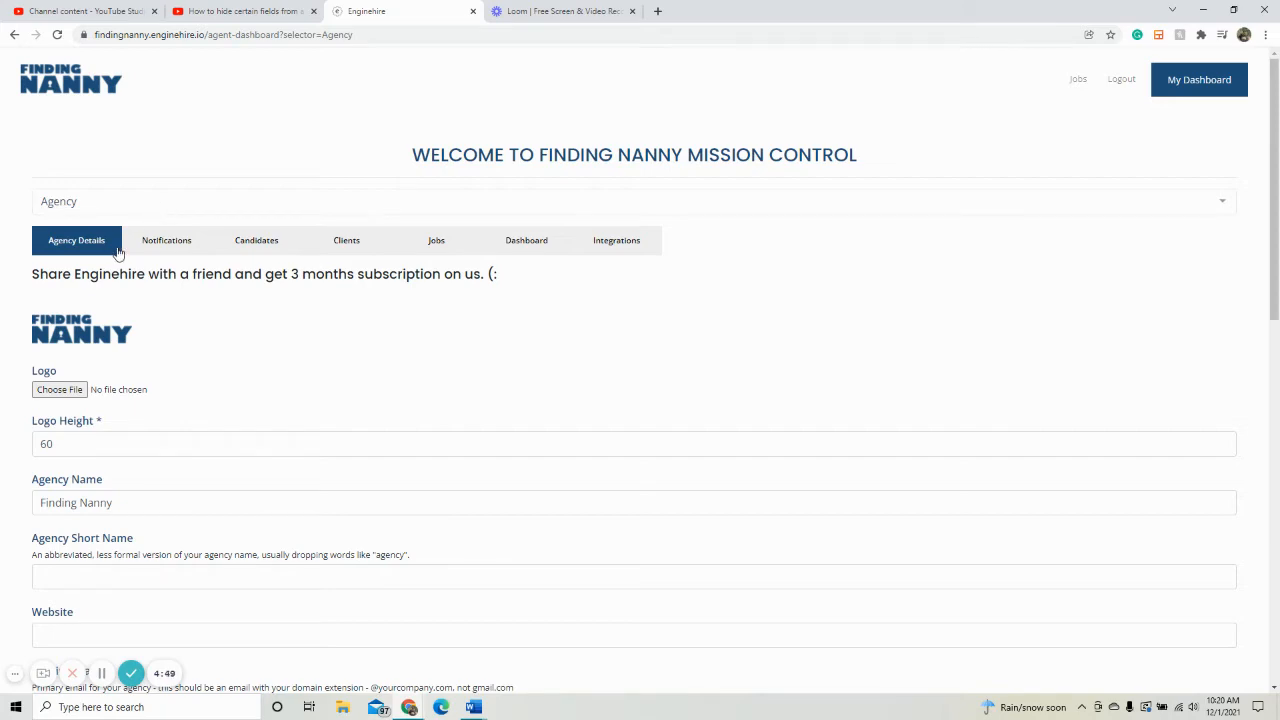
{"action": "mouse_move", "coordinate": [90, 248]}
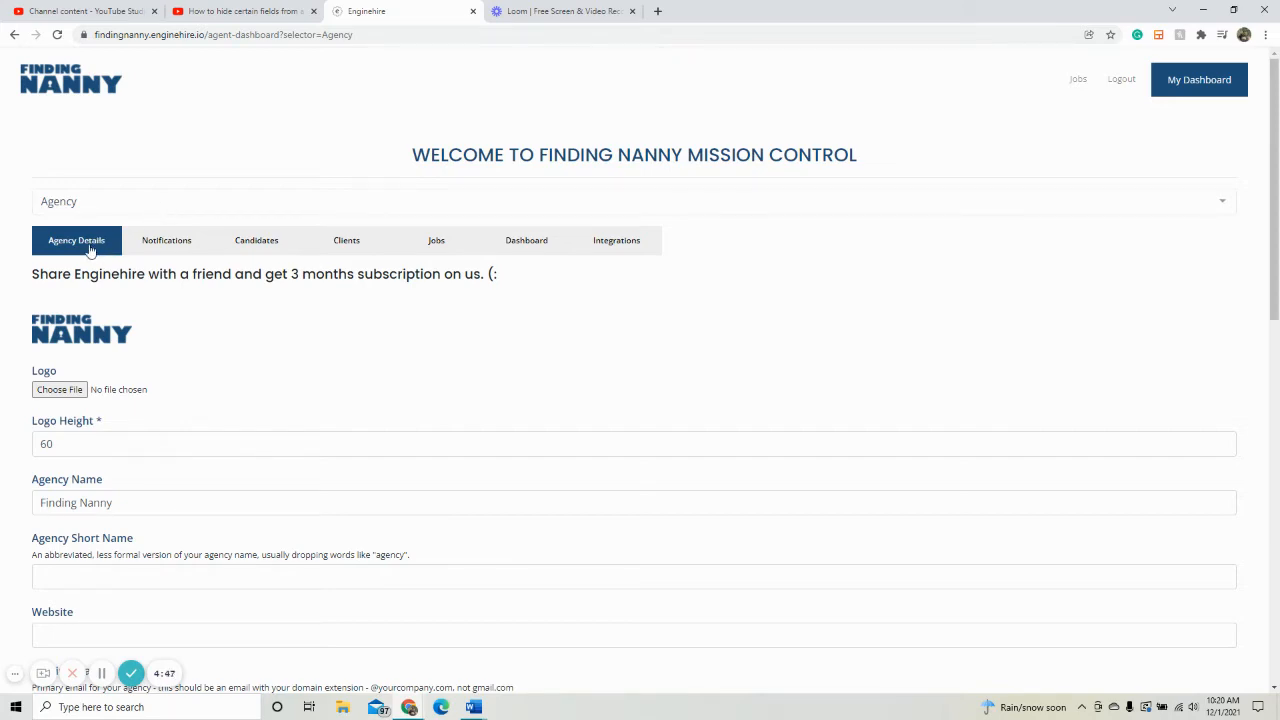
Scroll the Agency Details page down to the brand colour and platform/heading font family settings
{"action": "scroll", "scroll_direction": "down", "scroll_amount": 3}
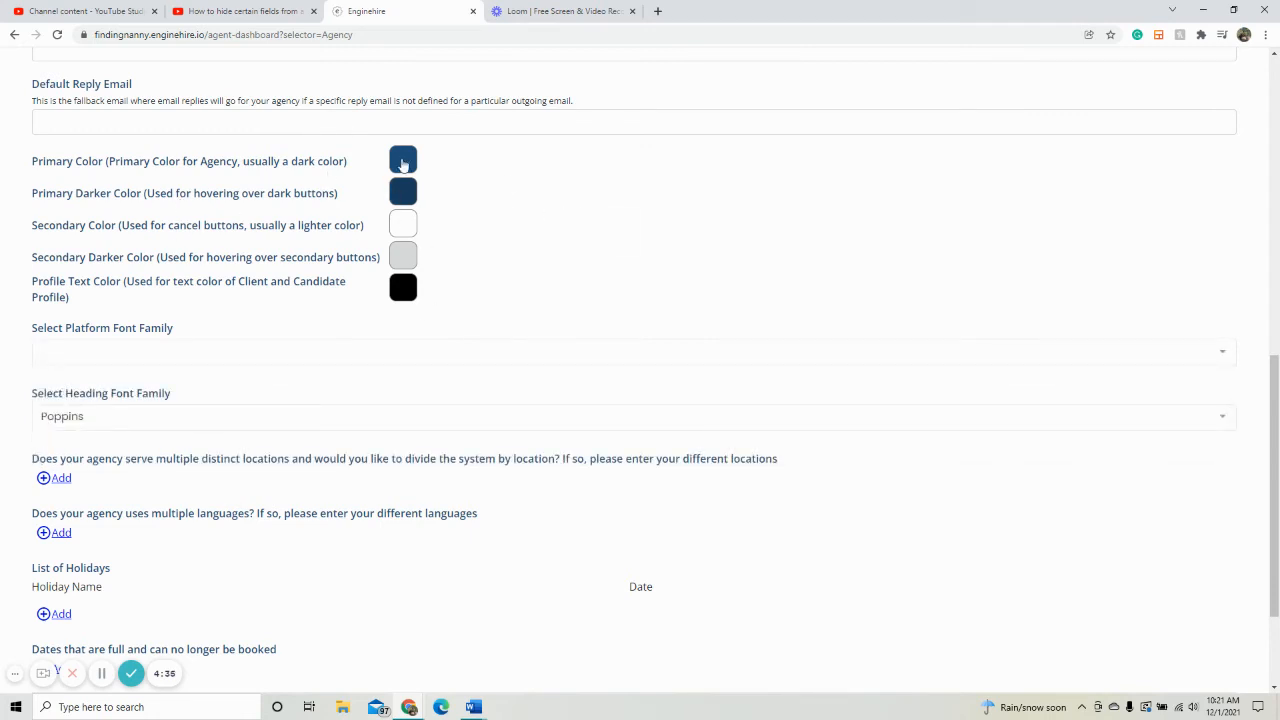
Open the Primary Color picker and switch its values to HSL (206, 59%, 30%)
{"action": "left_click", "coordinate": [403, 160]}
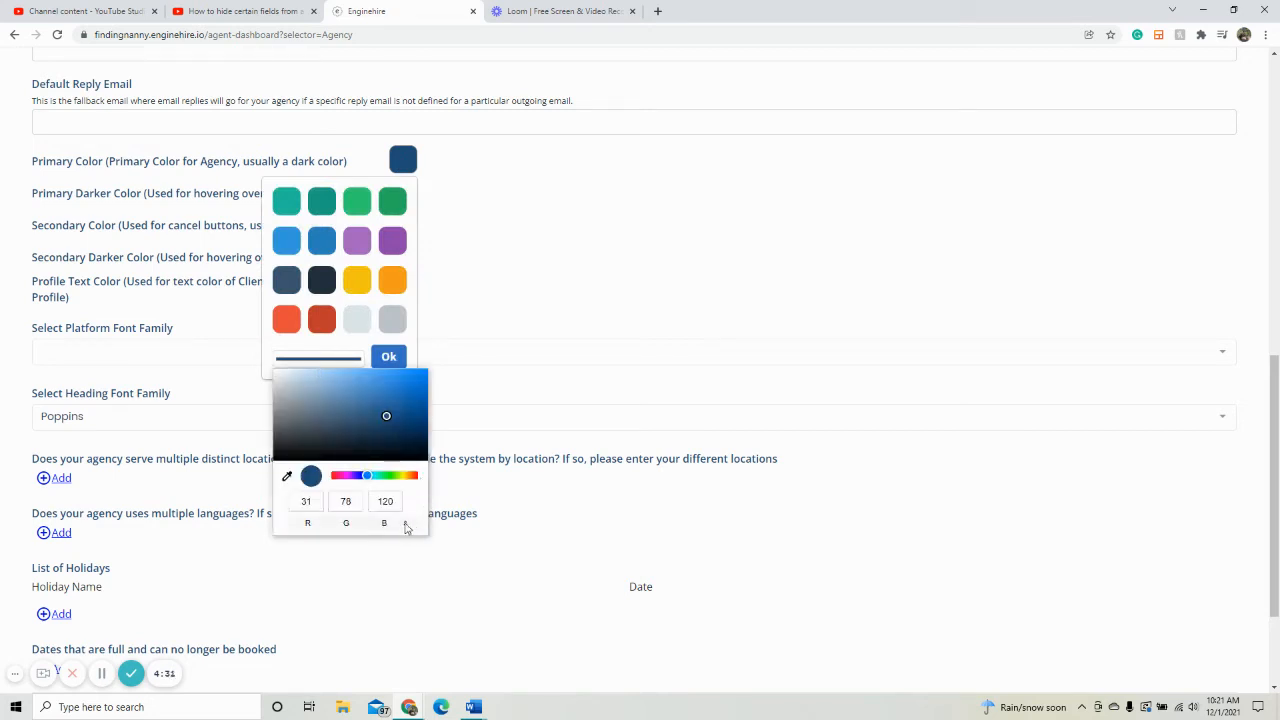
{"action": "left_click", "coordinate": [406, 522]}
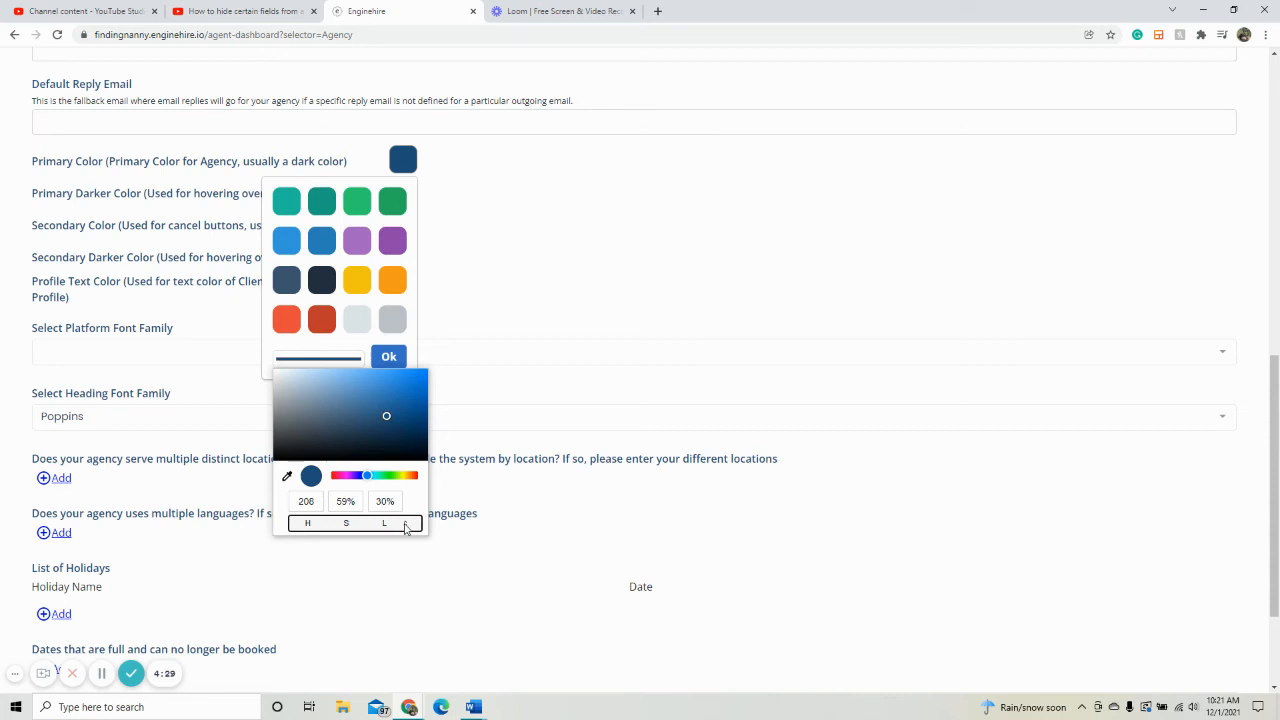